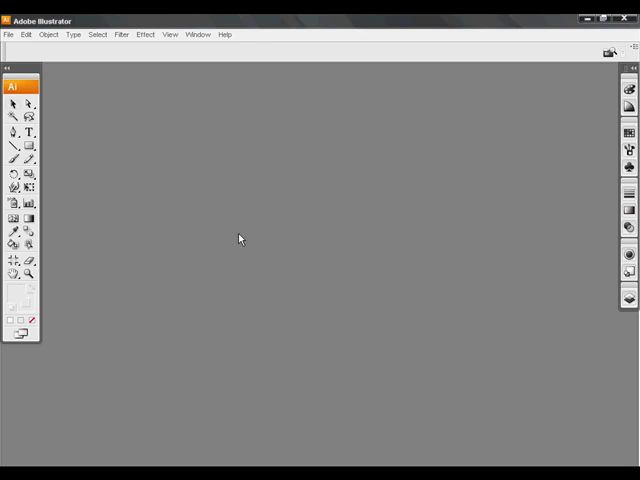
mouse_move(12, 40)
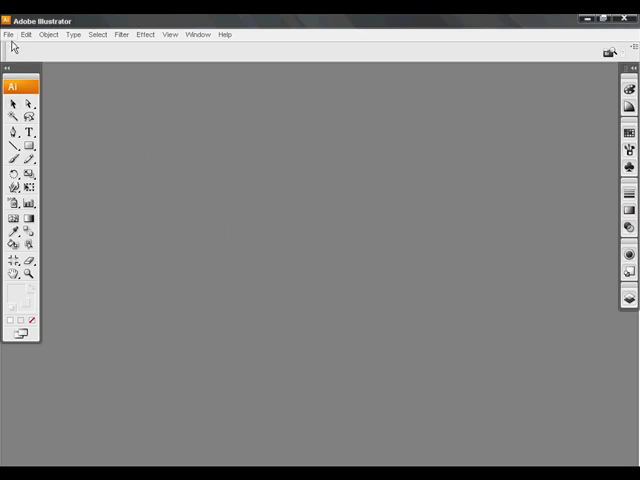
Create a new document in inches, 6.13 in wide by 4.125 in high.
left_click(8, 34)
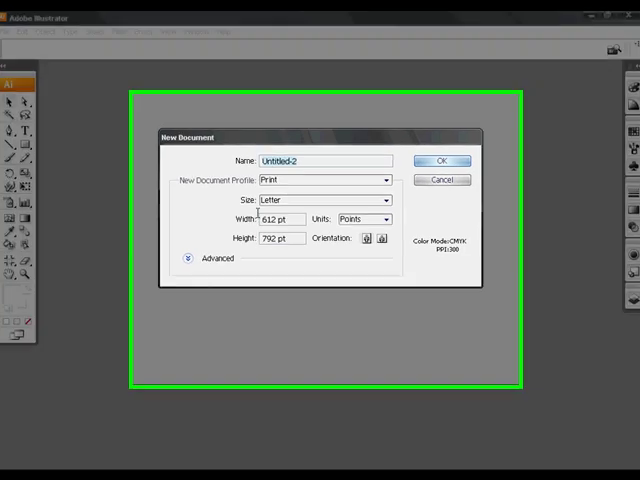
left_click(387, 206)
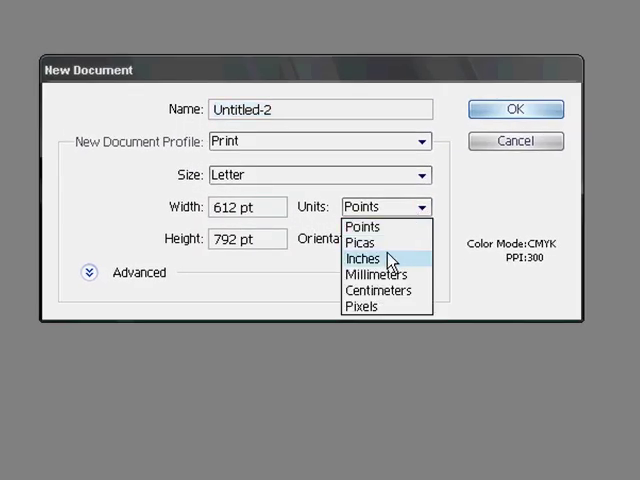
left_click(363, 258)
type("4.")
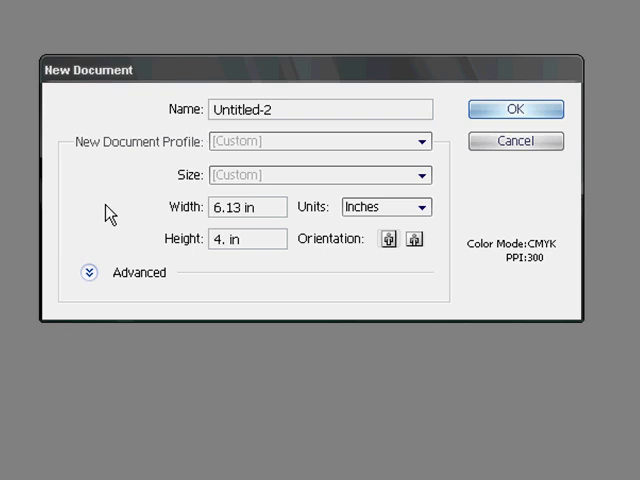
type("125")
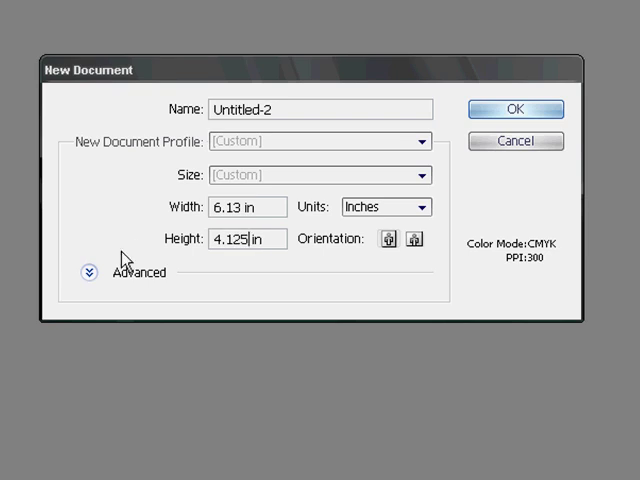
Expand Advanced options to confirm CMYK color mode and High (300 ppi) raster effects.
left_click(88, 272)
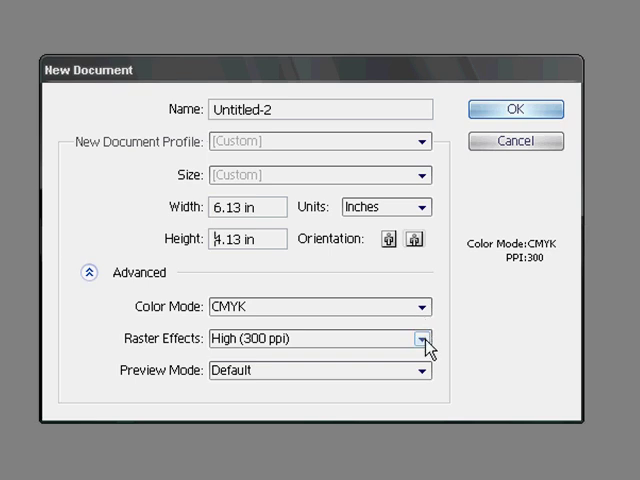
mouse_move(498, 340)
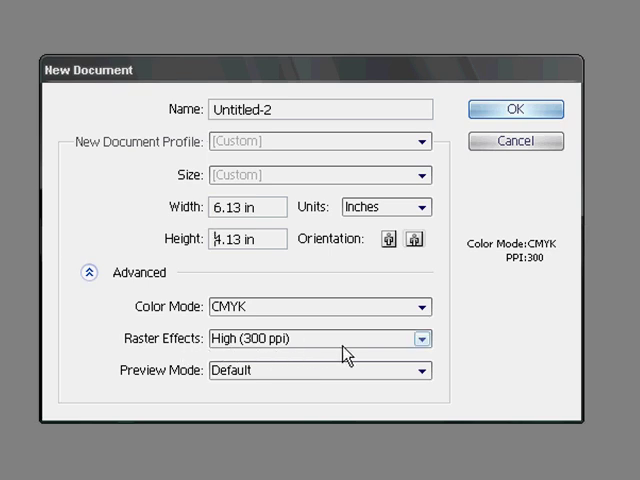
mouse_move(487, 347)
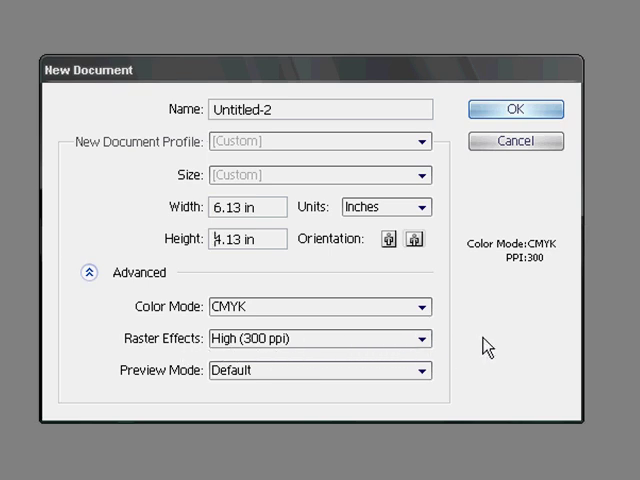